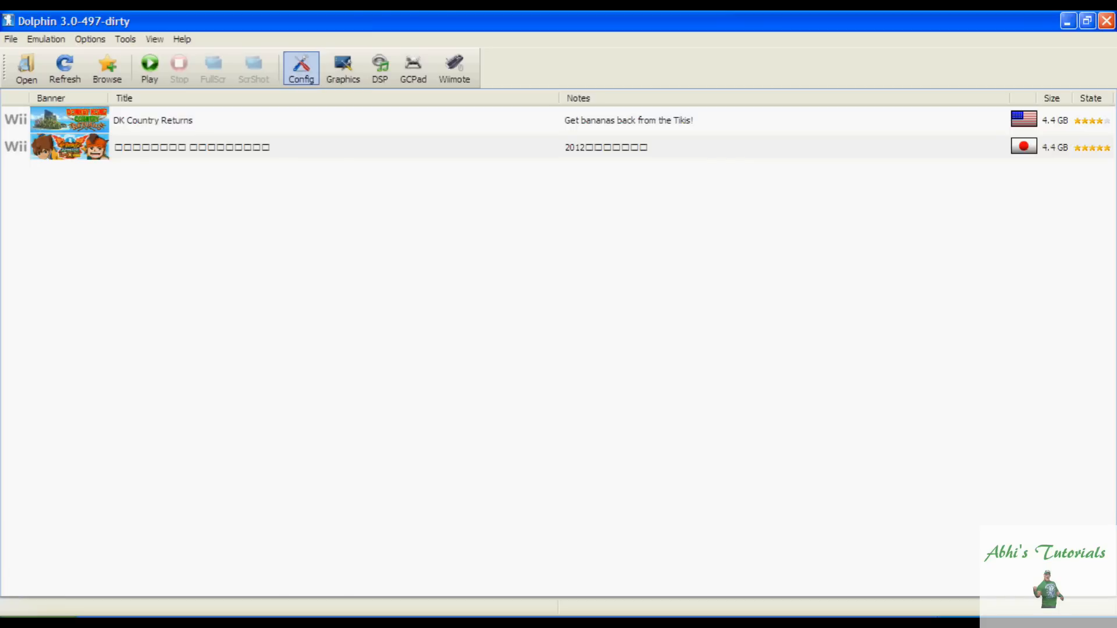
Show the general emulator settings with dual core, idle skipping and JIT recompiler enabled.
{"action": "left_click", "coordinate": [300, 69]}
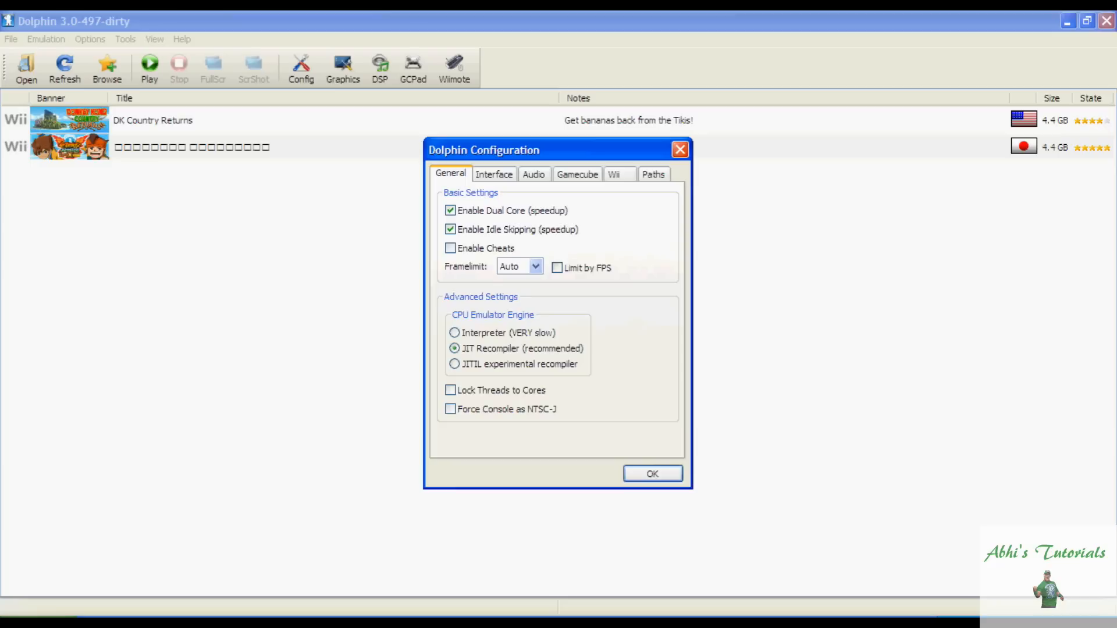
Review the Interface and Audio settings, keep DSP HLE emulation, and confirm with OK.
{"action": "left_click", "coordinate": [493, 173]}
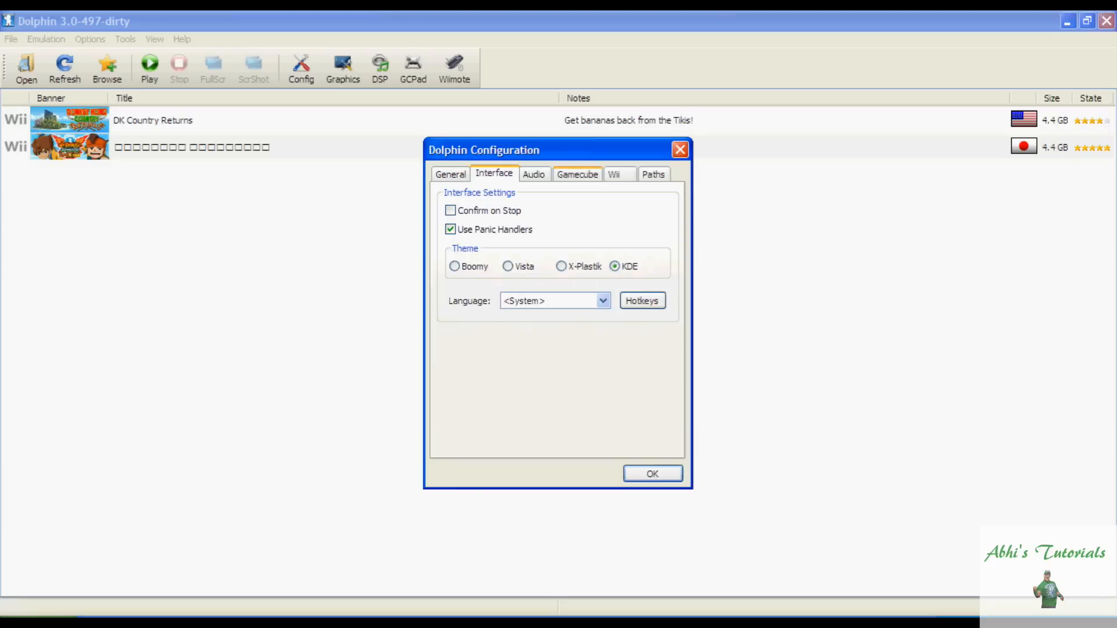
{"action": "left_click", "coordinate": [533, 173]}
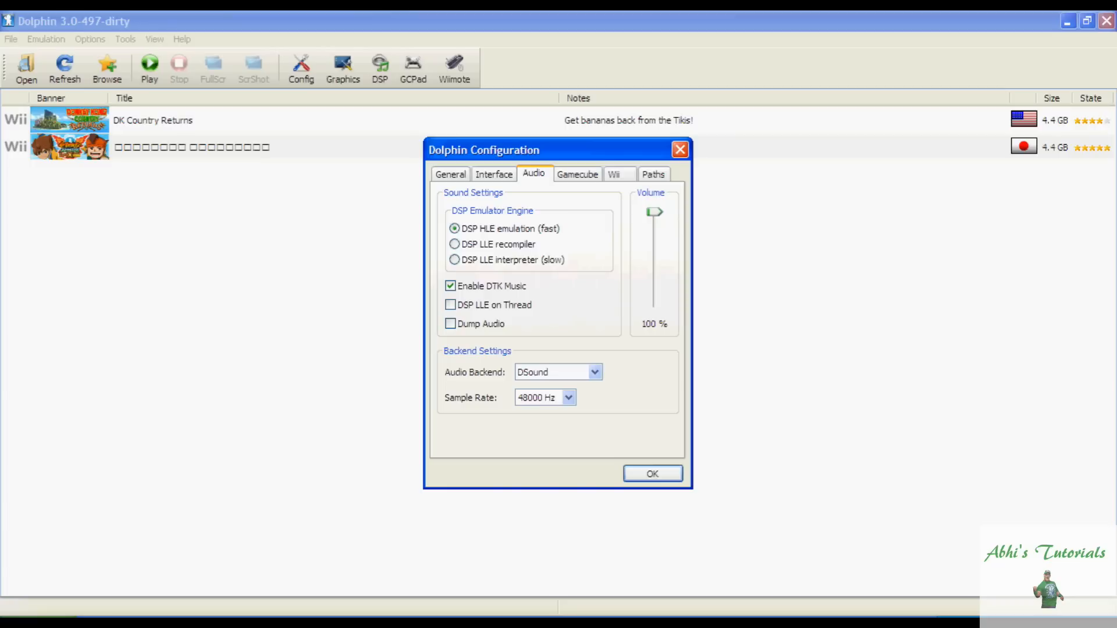
{"action": "left_click", "coordinate": [652, 473]}
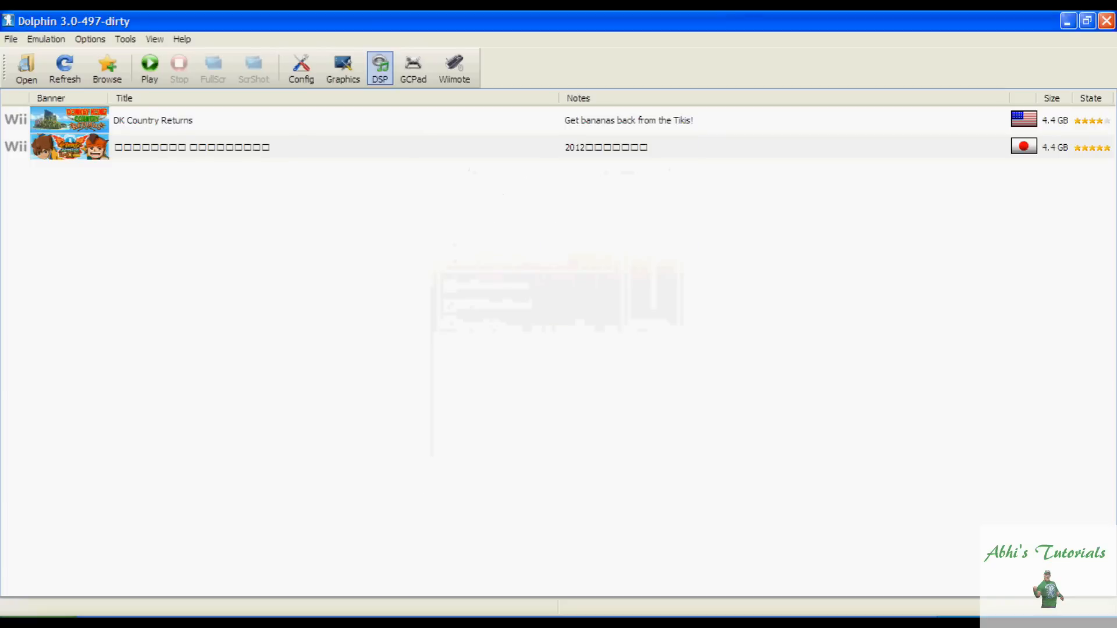
Choose the Direct3D9 backend on the Intel(R) G41 Express Chipset adapter.
{"action": "left_click", "coordinate": [342, 67]}
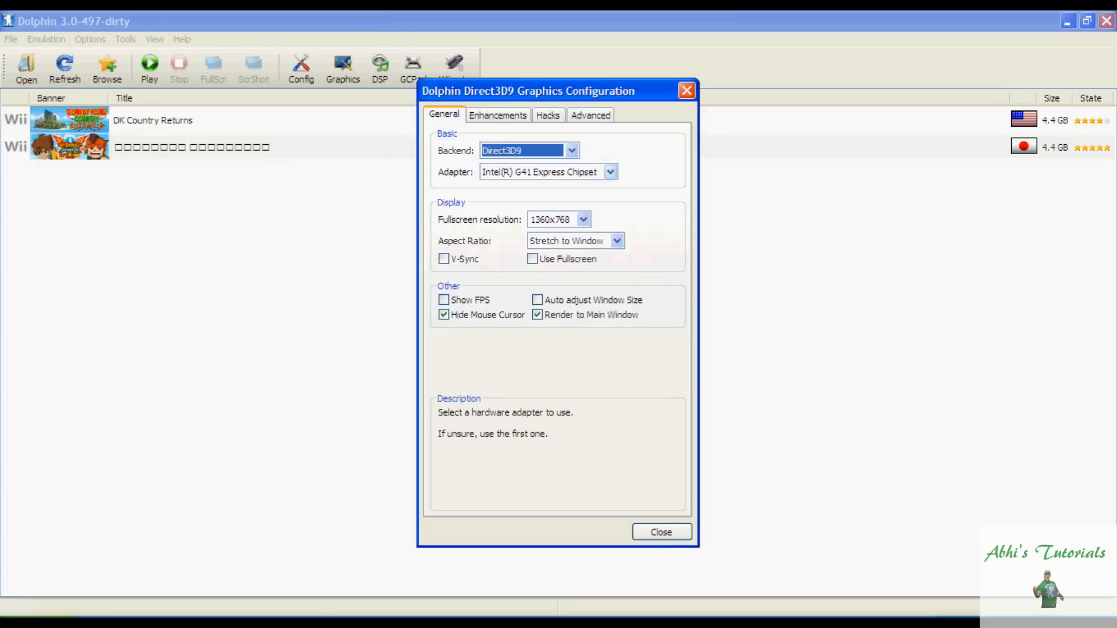
{"action": "left_click", "coordinate": [570, 150]}
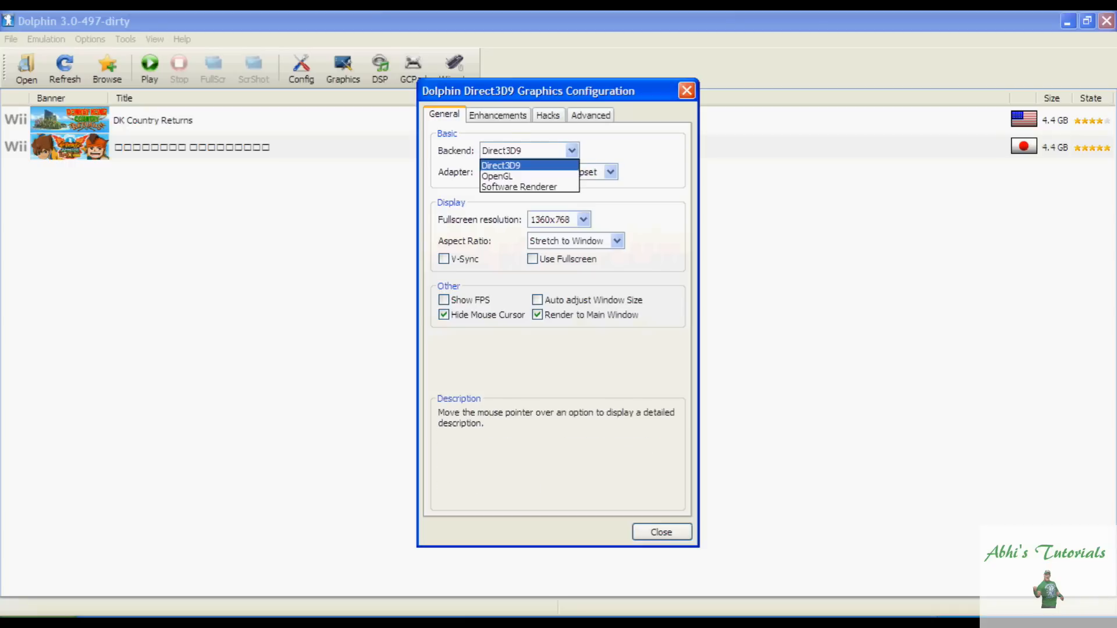
{"action": "left_click", "coordinate": [501, 164]}
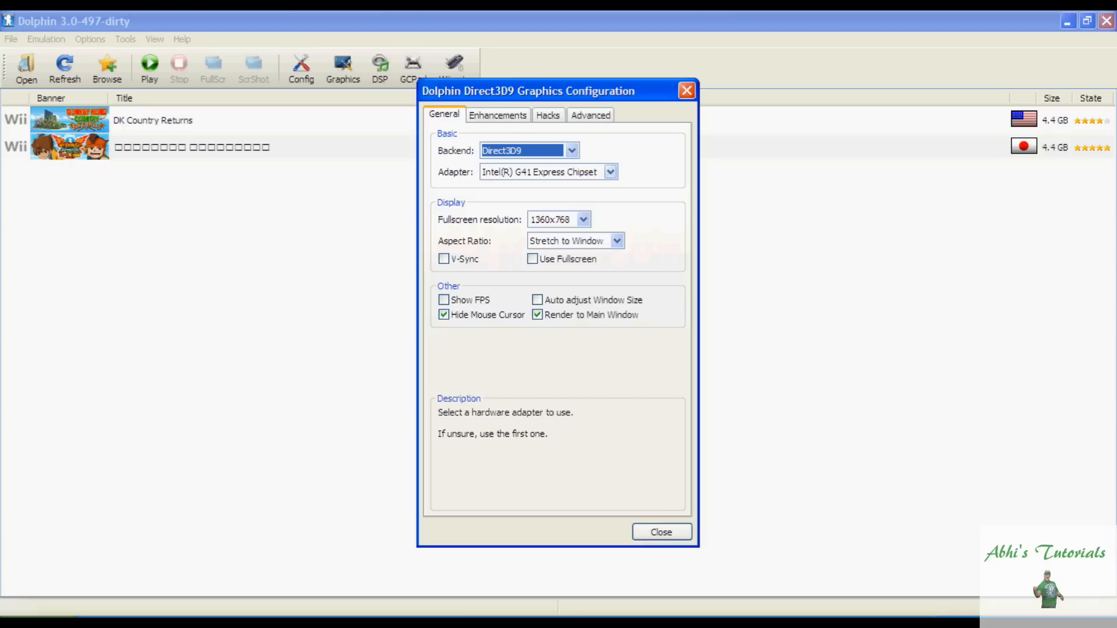
{"action": "left_click", "coordinate": [610, 172]}
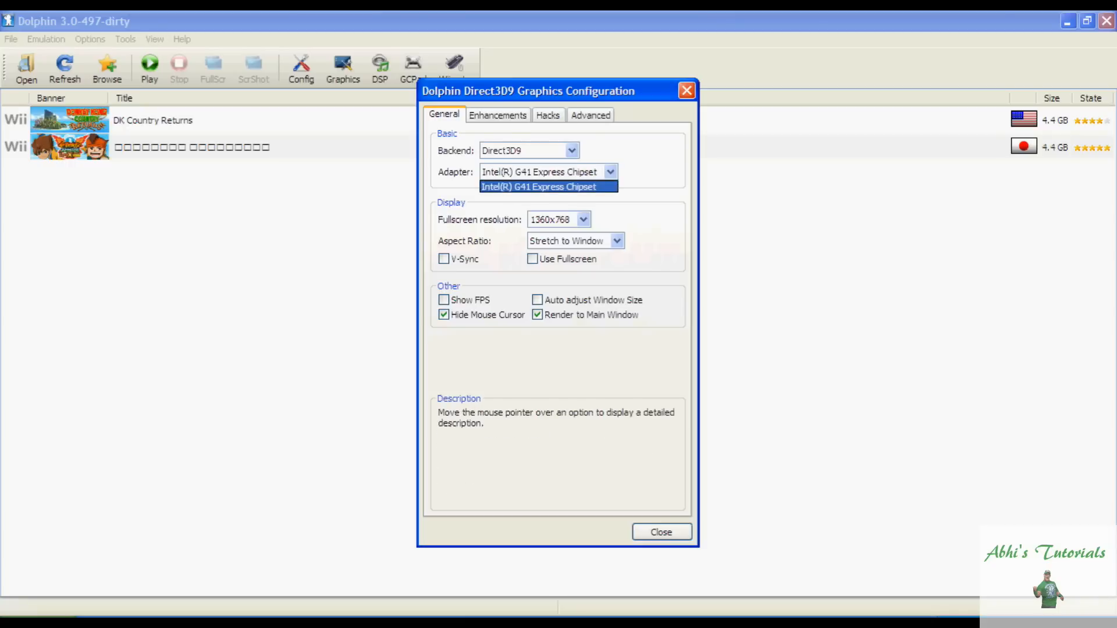
{"action": "left_click", "coordinate": [538, 186]}
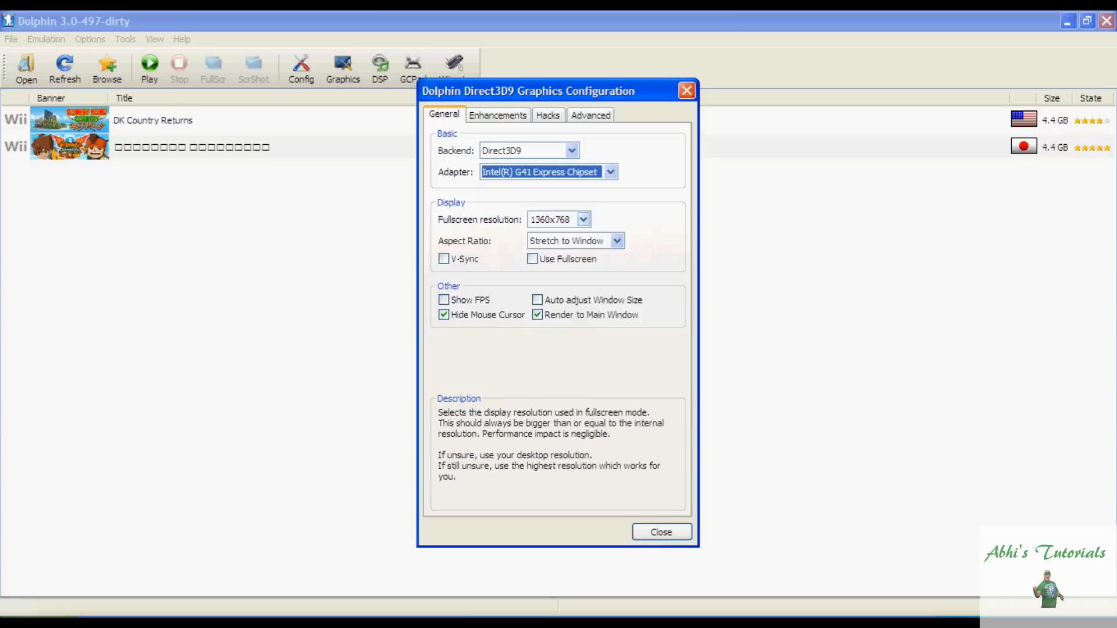
Keep 1360x768 as the fullscreen resolution and turn on the FPS counter.
{"action": "left_click", "coordinate": [581, 219]}
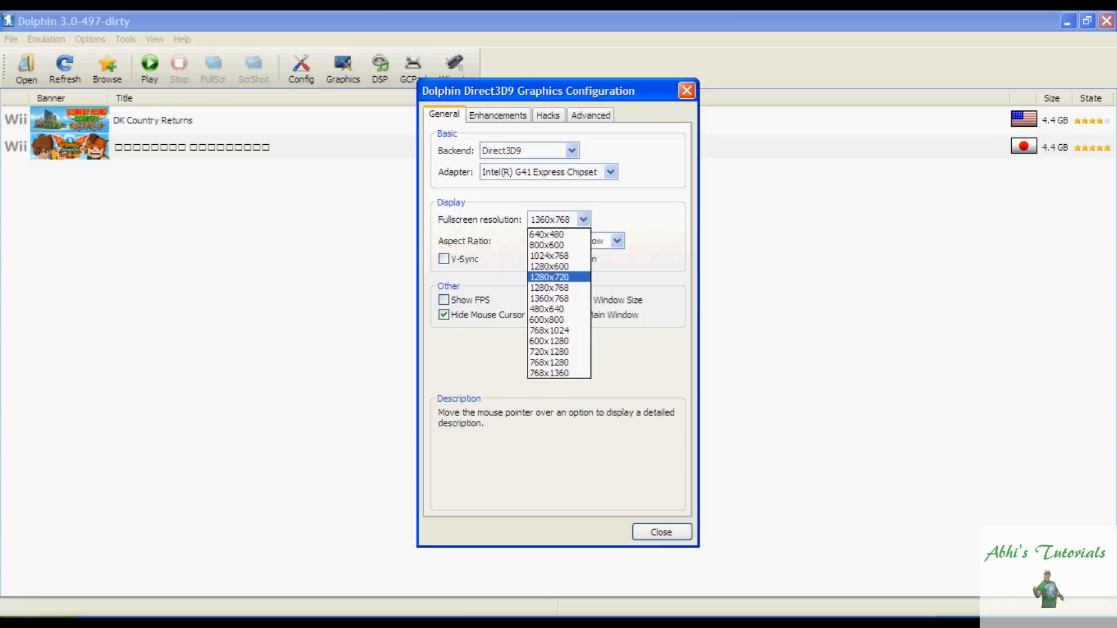
{"action": "mouse_move", "coordinate": [547, 309]}
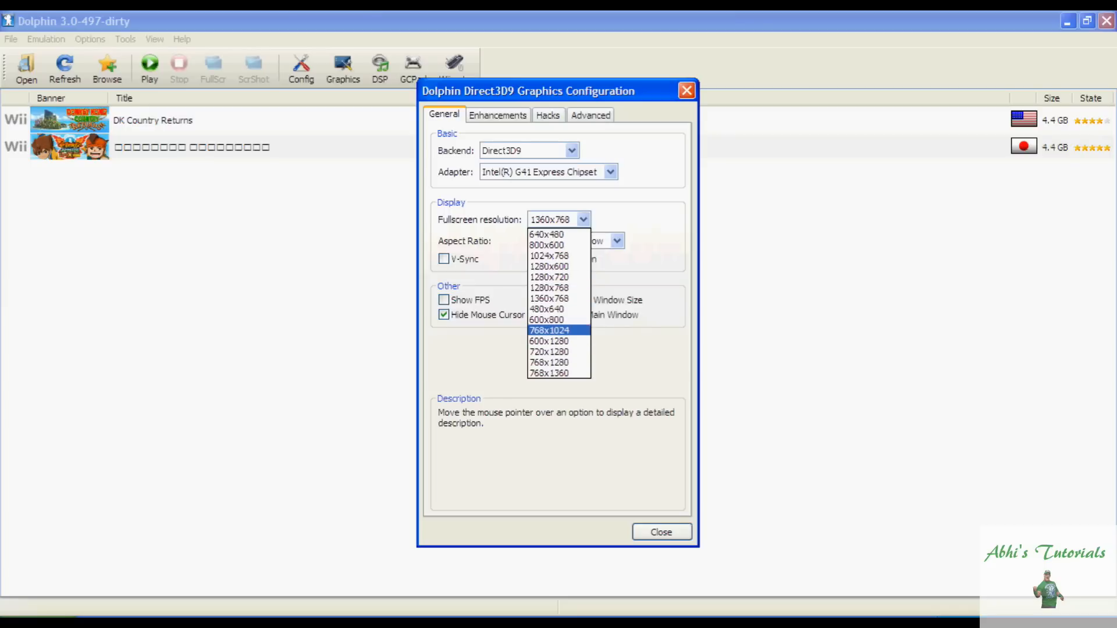
{"action": "left_click", "coordinate": [548, 288]}
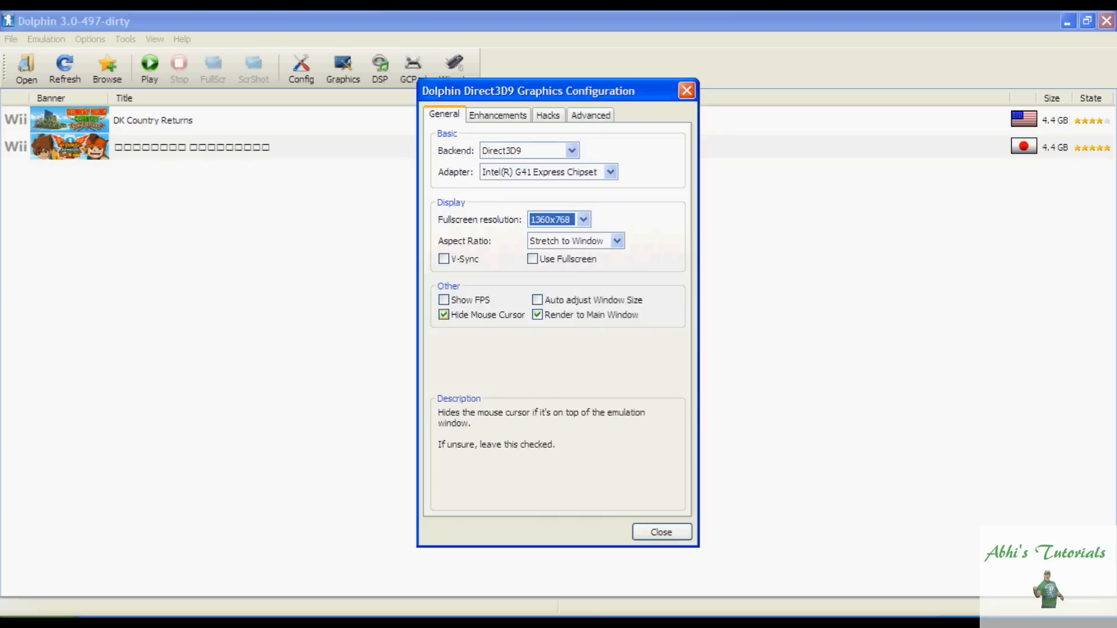
{"action": "left_click", "coordinate": [443, 299]}
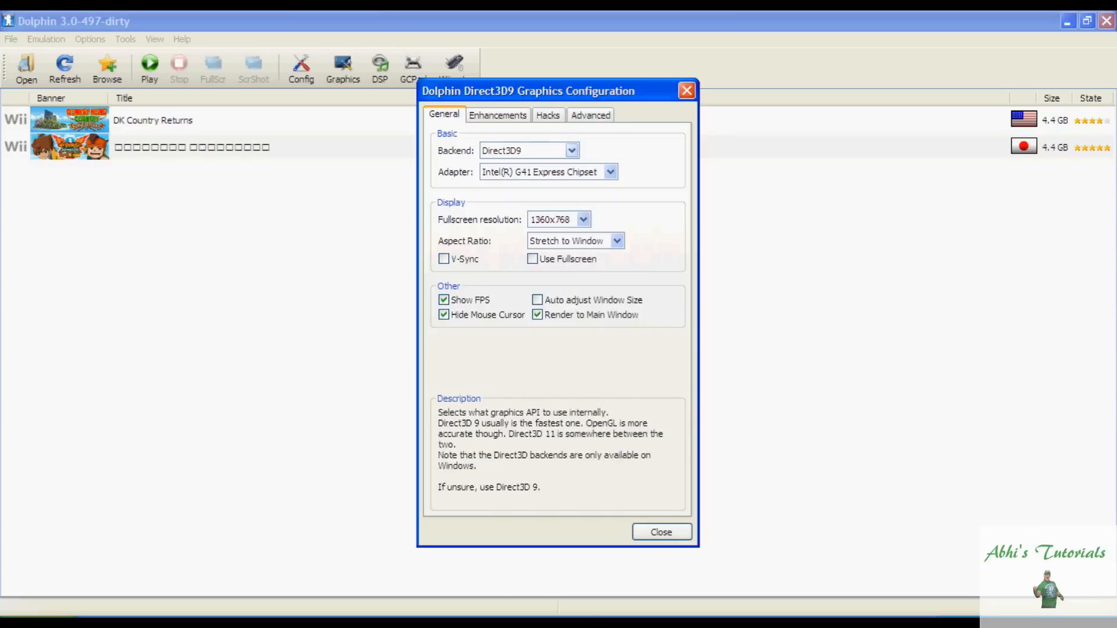
{"action": "left_click", "coordinate": [497, 115]}
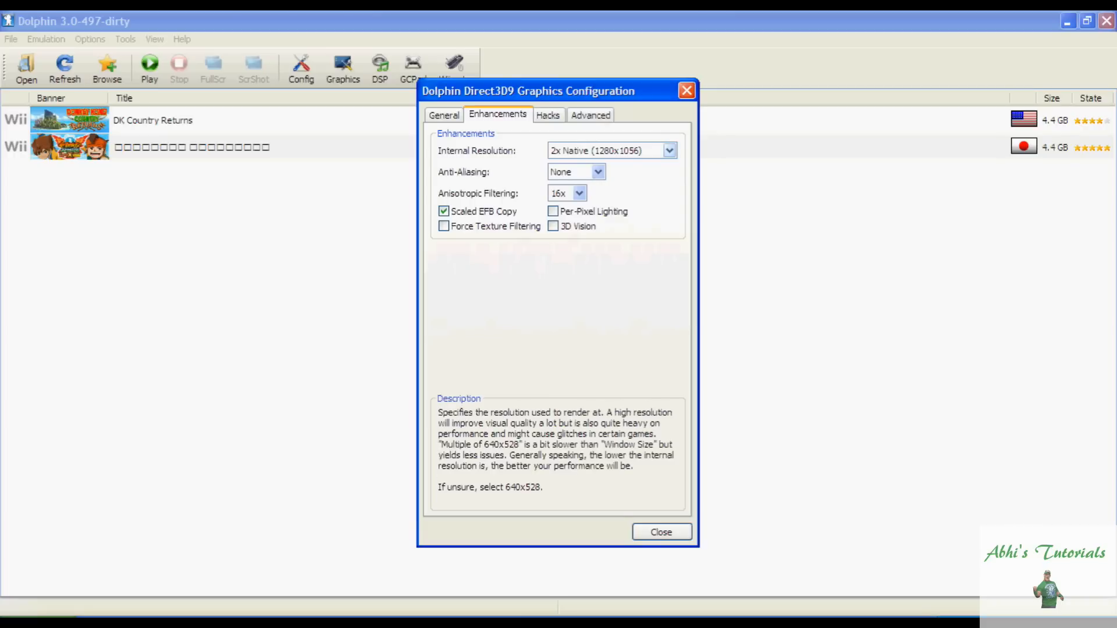
Keep 2x Native (1280x1056) internal resolution with 16x anisotropic filtering and no anti-aliasing.
{"action": "left_click", "coordinate": [667, 150]}
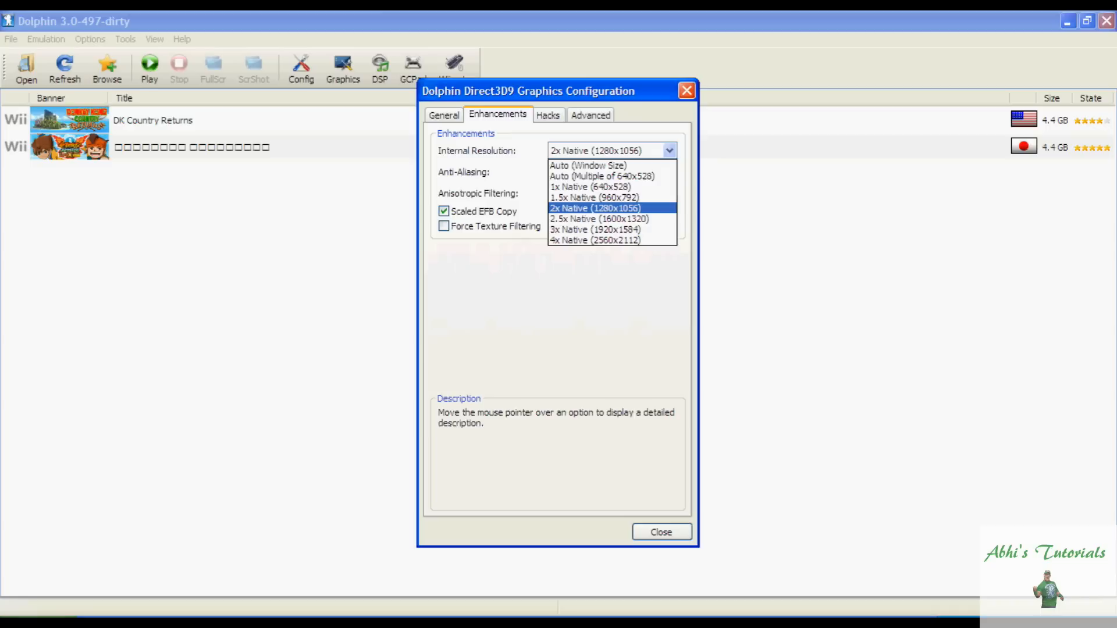
{"action": "left_click", "coordinate": [594, 207]}
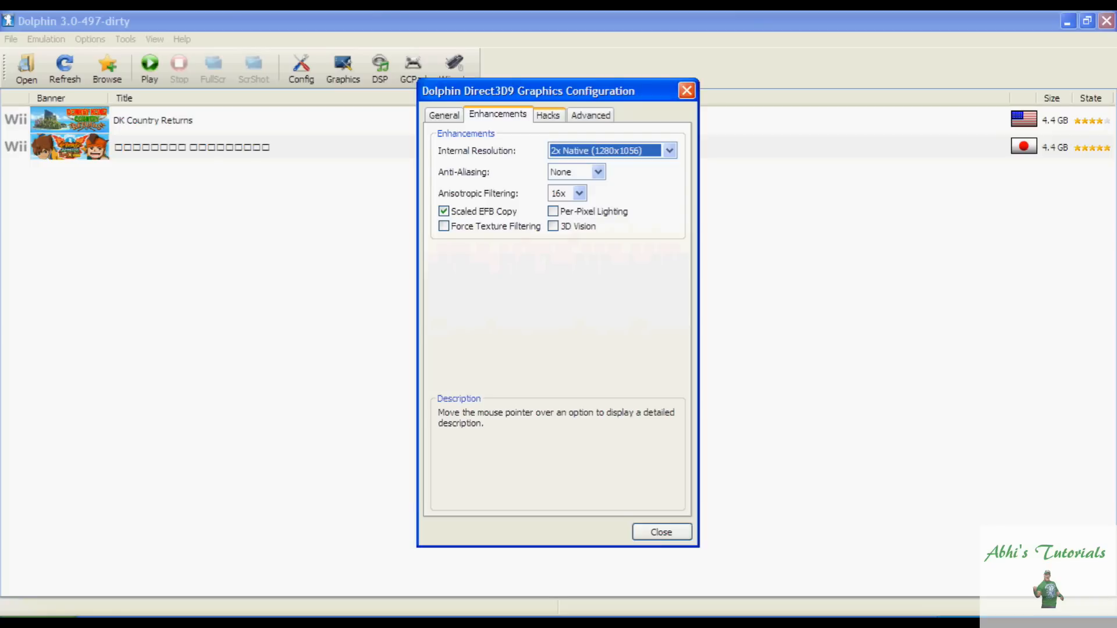
{"action": "left_click", "coordinate": [548, 115]}
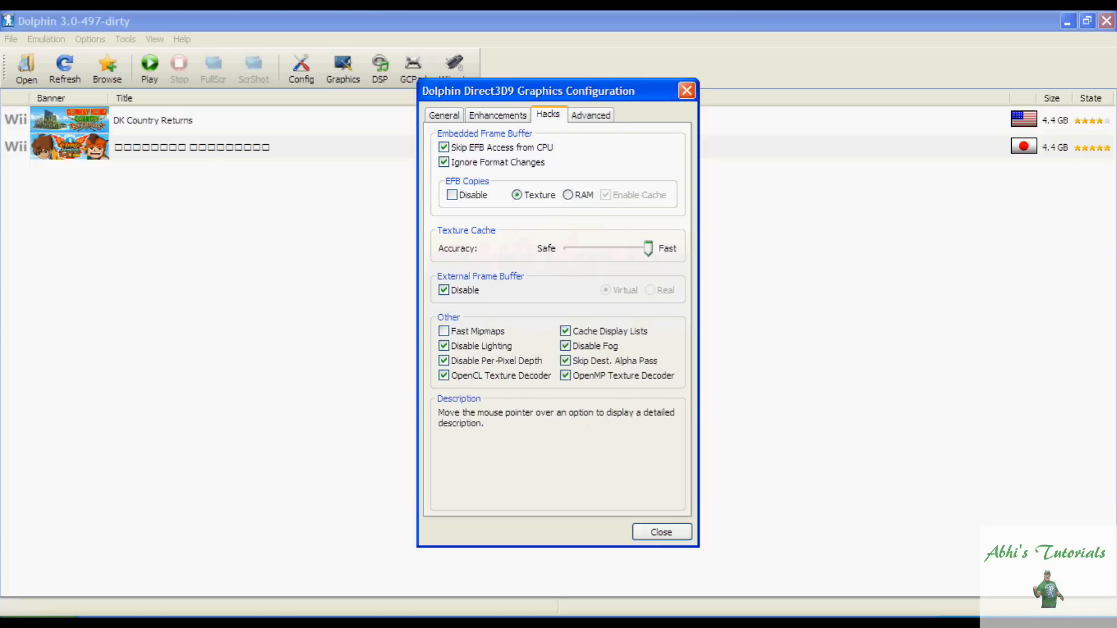
{"action": "mouse_move", "coordinate": [517, 194]}
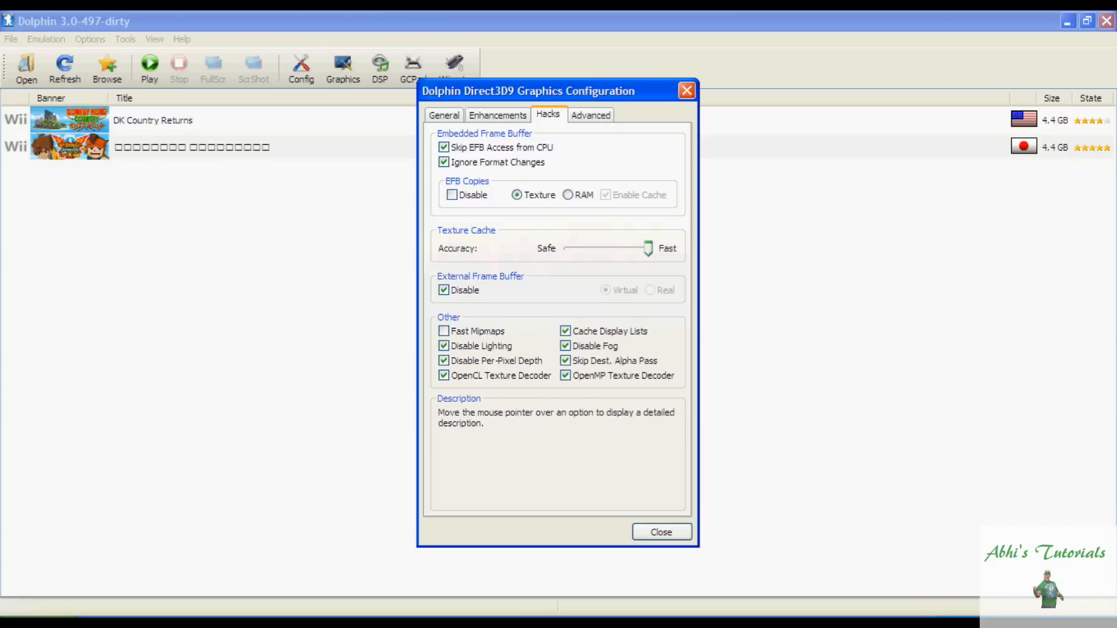
{"action": "mouse_move", "coordinate": [603, 330]}
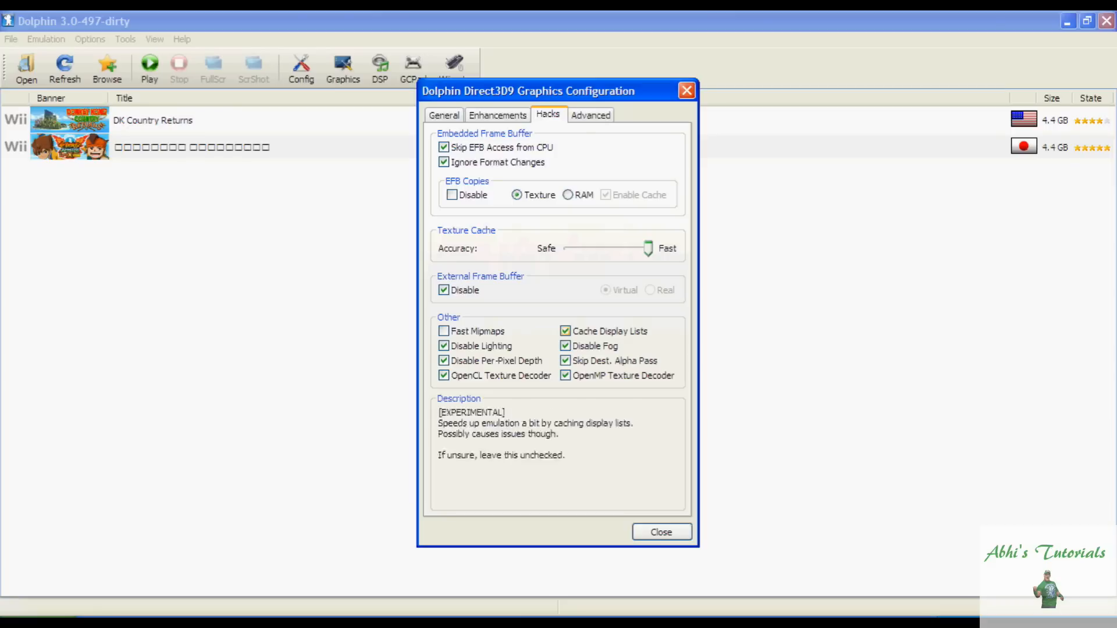
Leave the EFB and fast texture cache hacks enabled and close the graphics configuration.
{"action": "left_click", "coordinate": [659, 532]}
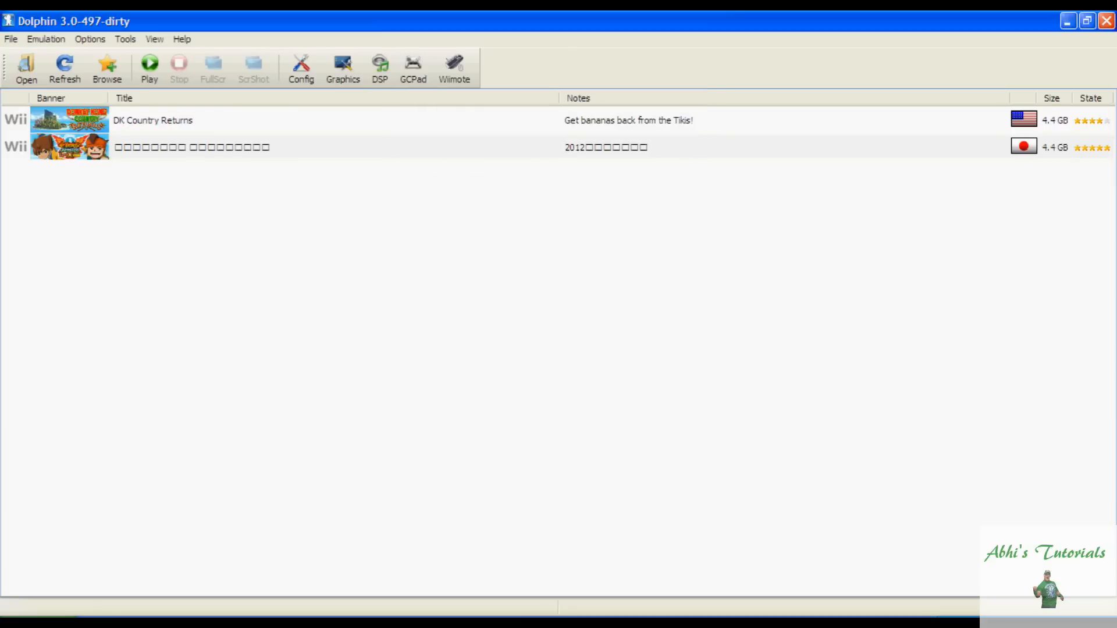
Assign keyboard keys to D-Pad Up and Shake X on emulated Wiimote 1.
{"action": "left_click", "coordinate": [453, 67]}
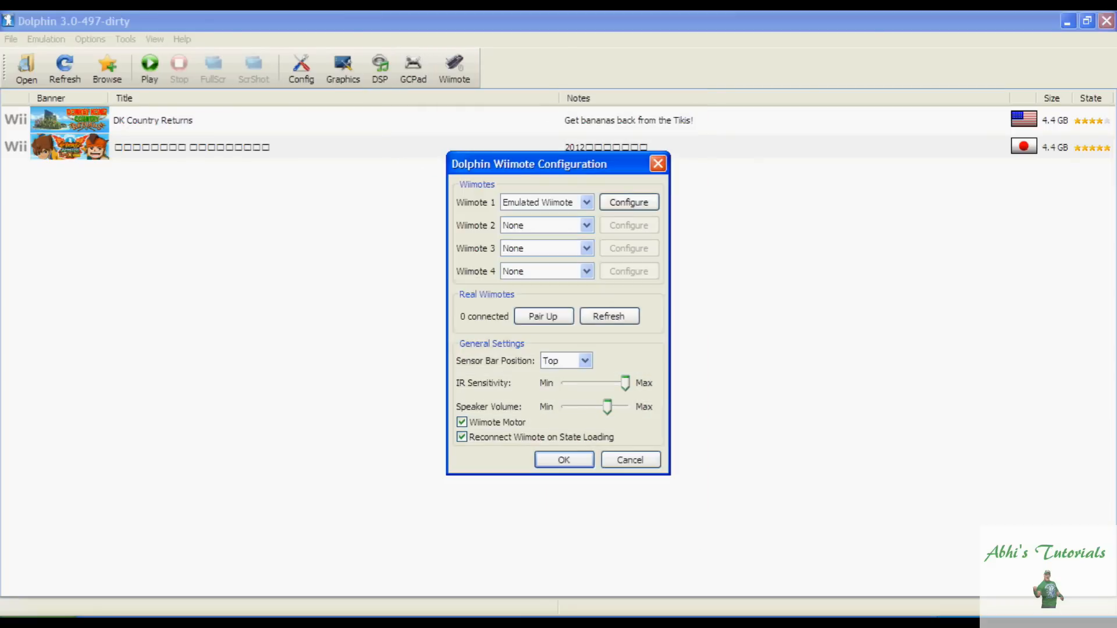
{"action": "left_click", "coordinate": [627, 202]}
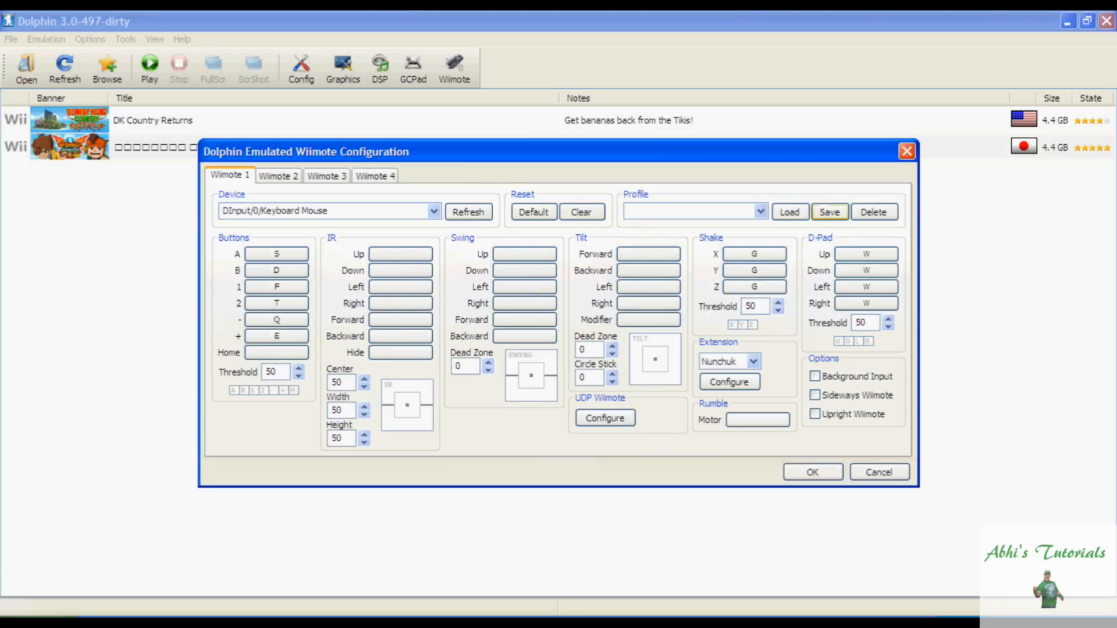
{"action": "left_click", "coordinate": [866, 253]}
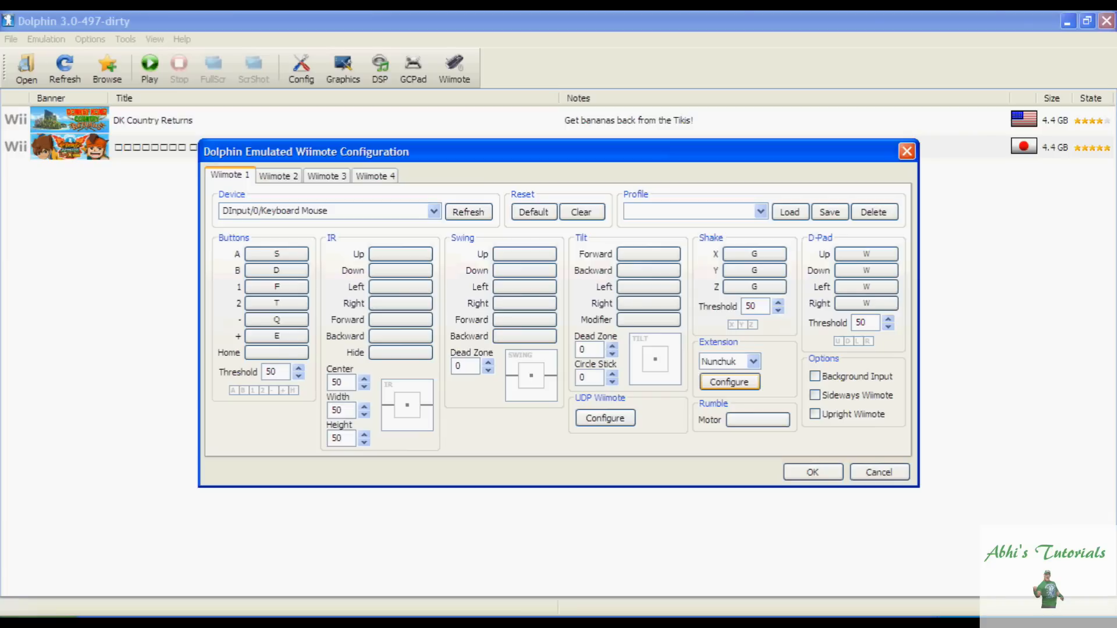
{"action": "left_click", "coordinate": [866, 254]}
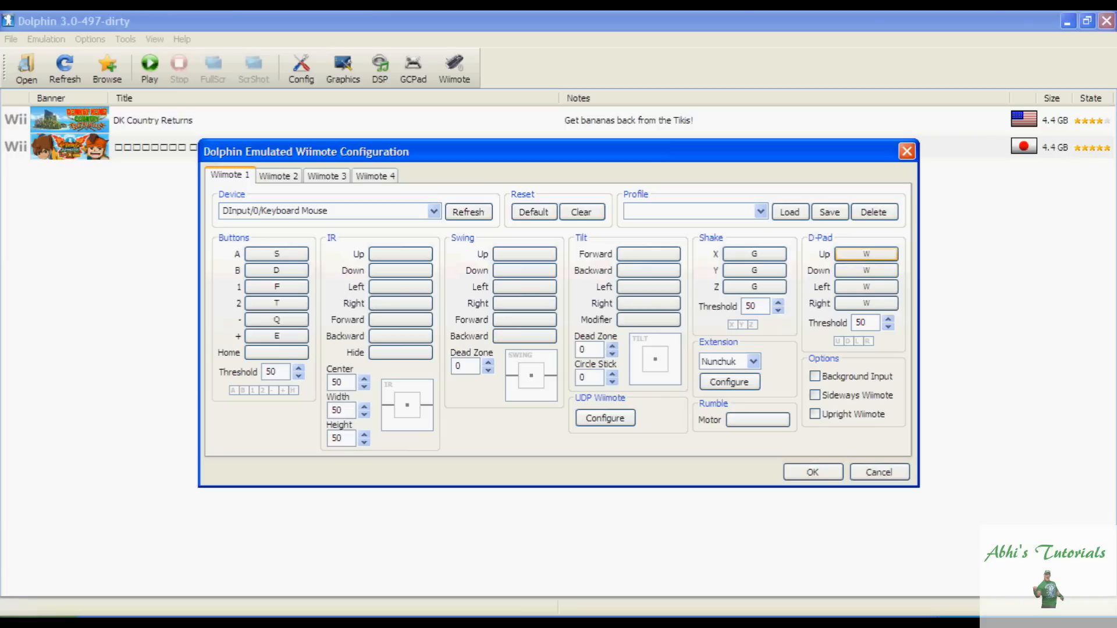
{"action": "left_click", "coordinate": [753, 254]}
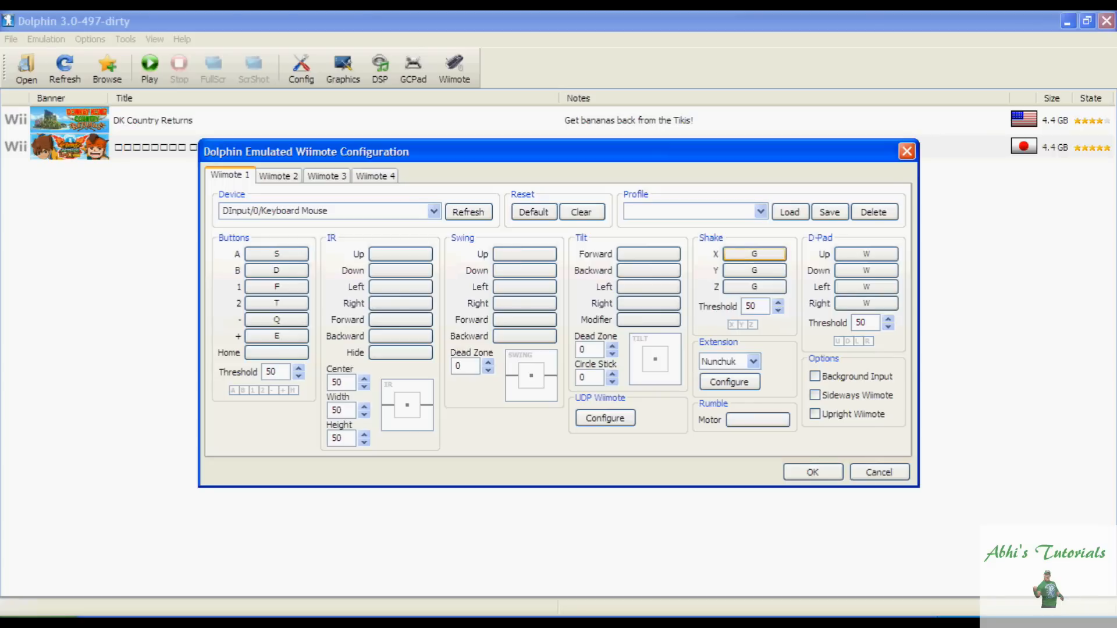
Assign keys to the Nunchuk stick down and C button, then confirm the Nunchuk mappings.
{"action": "left_click", "coordinate": [728, 381]}
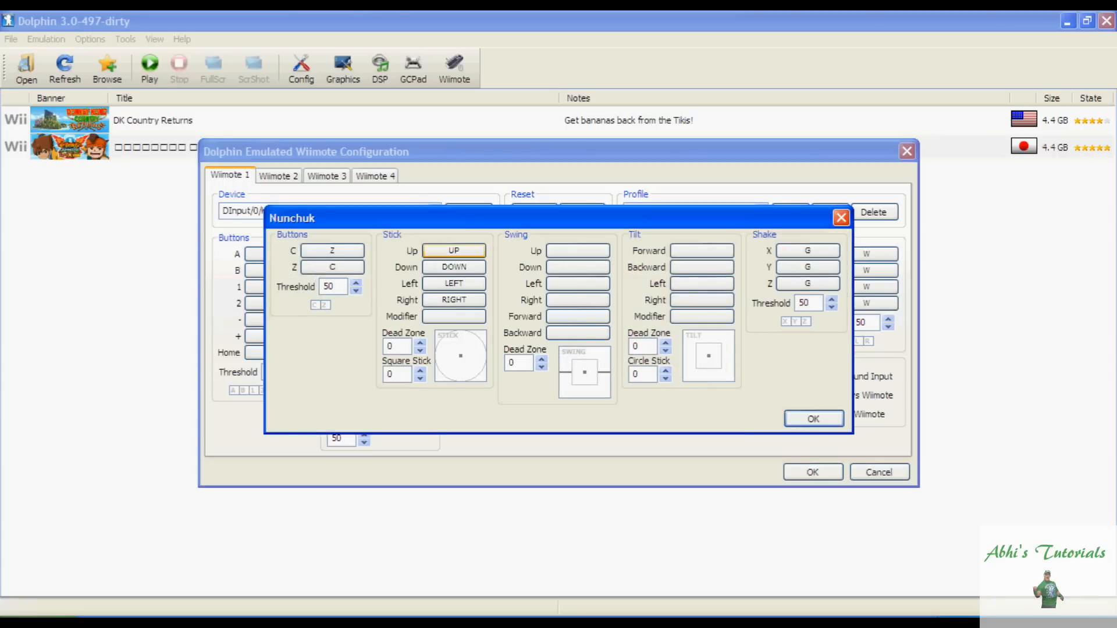
{"action": "left_click", "coordinate": [453, 267]}
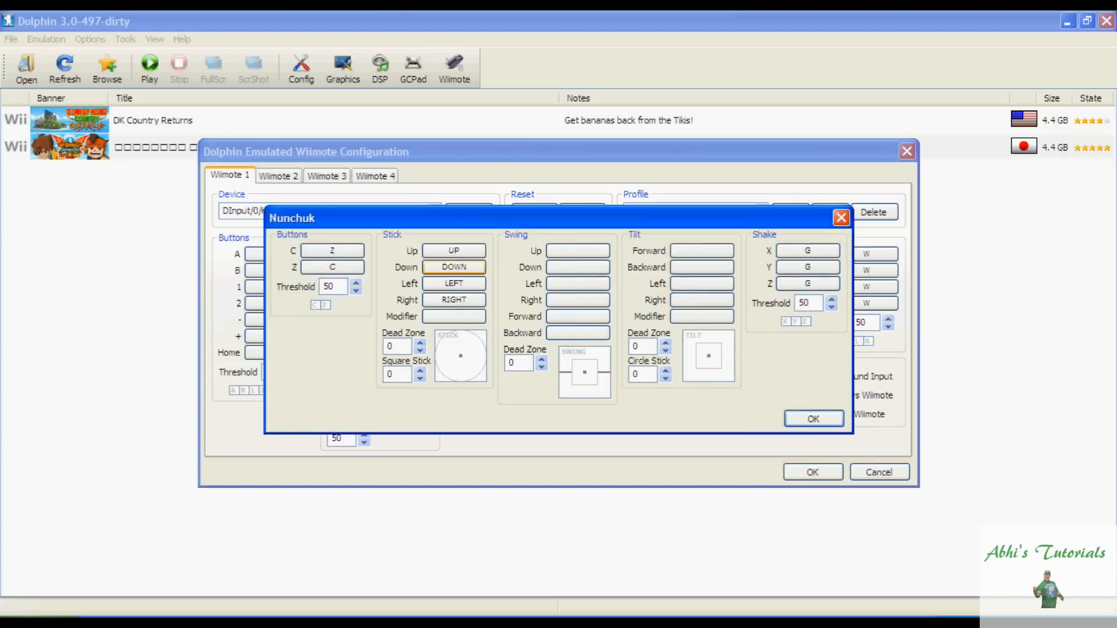
{"action": "left_click", "coordinate": [332, 251]}
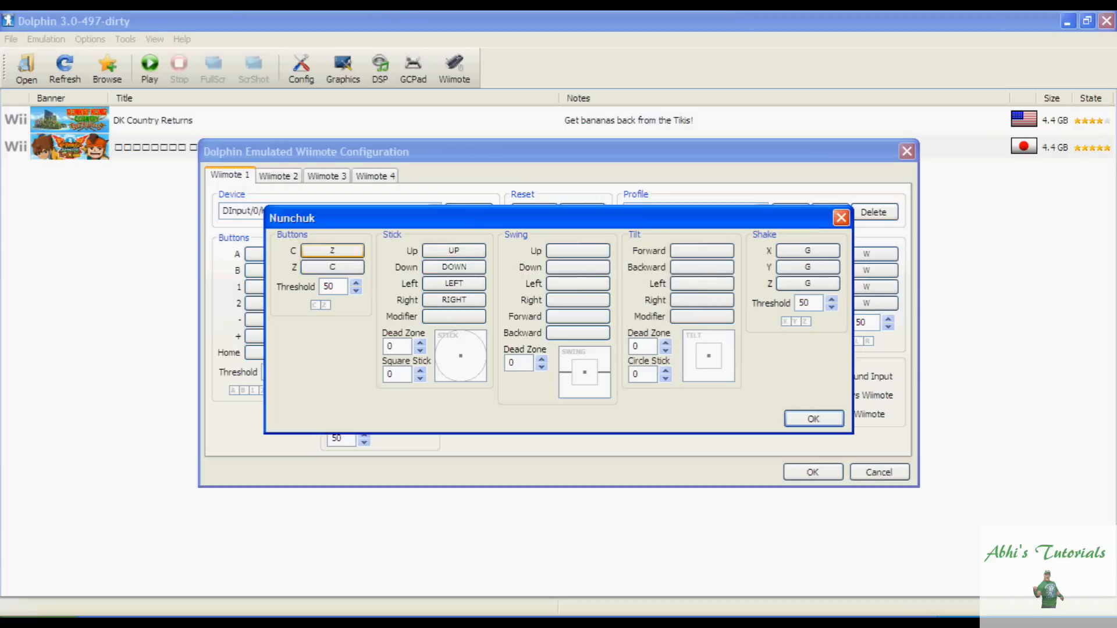
{"action": "left_click", "coordinate": [814, 418]}
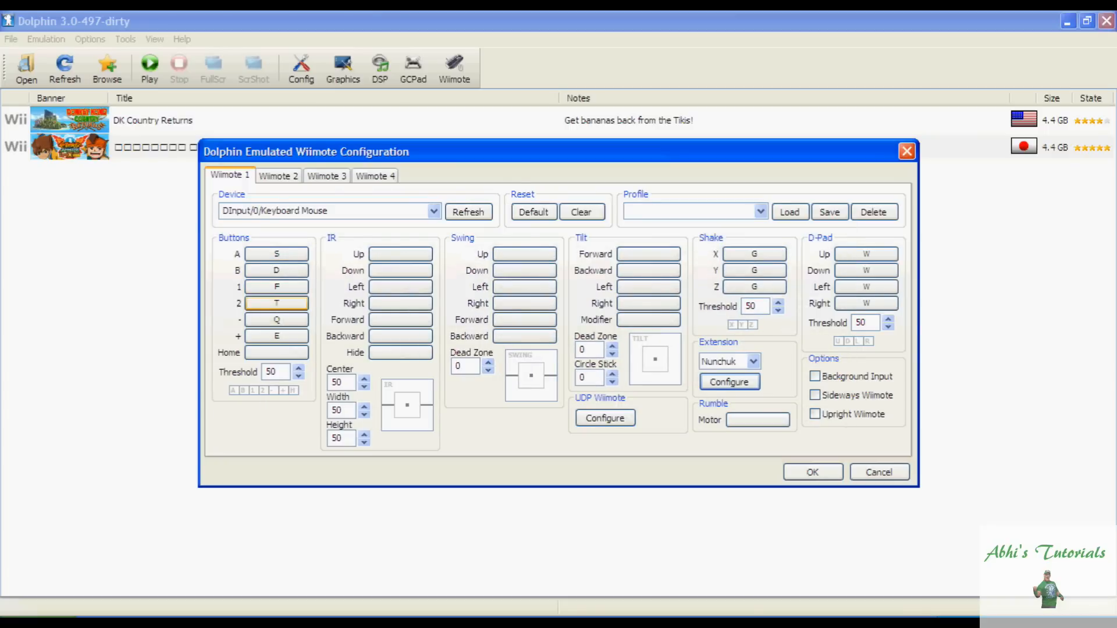
Confirm the emulated Wiimote mappings and close the Wiimote configuration.
{"action": "left_click", "coordinate": [276, 335]}
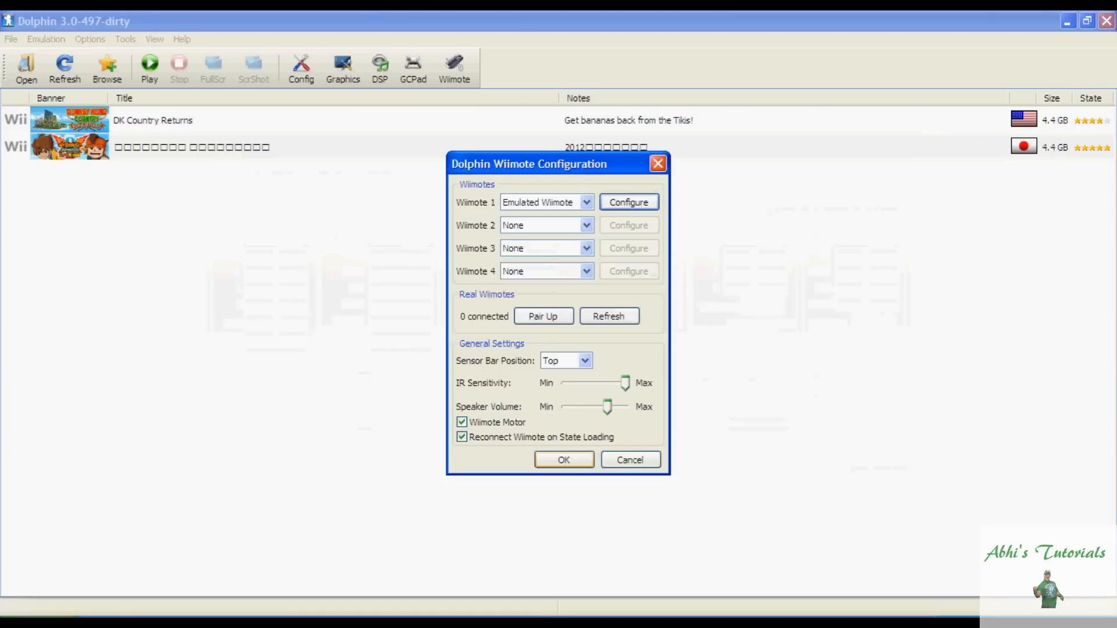
{"action": "left_click", "coordinate": [563, 460]}
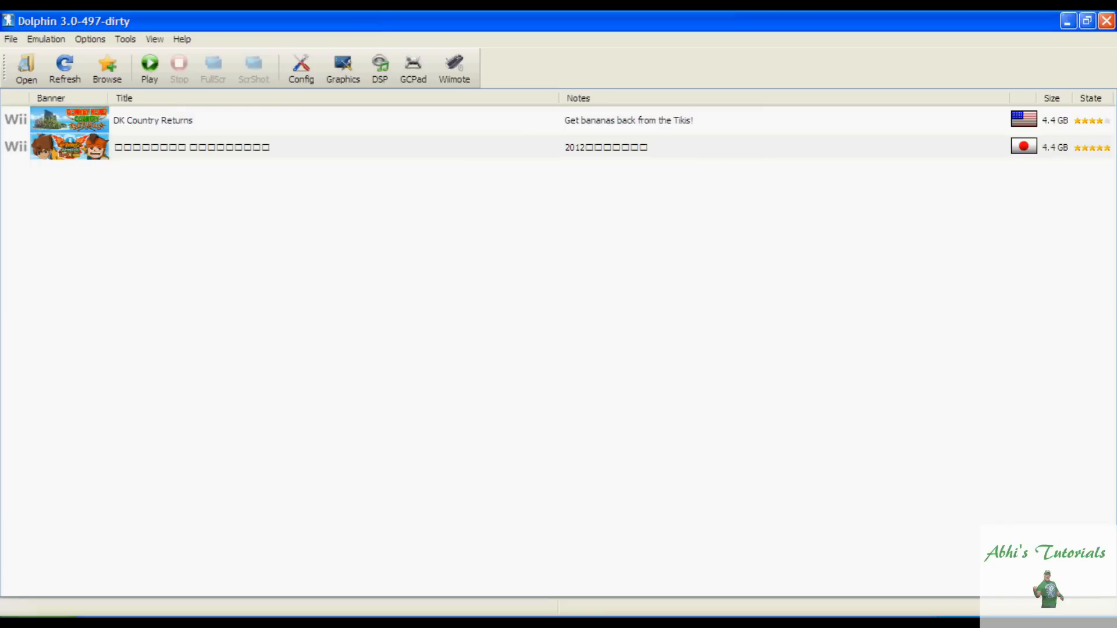